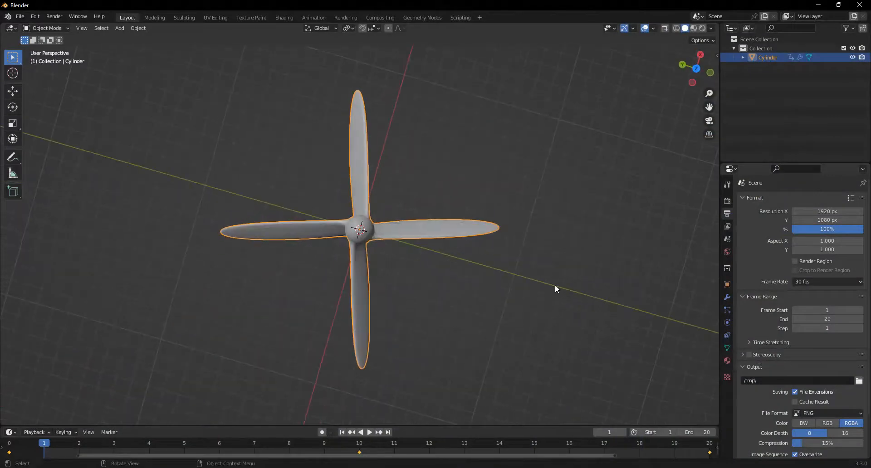
# - Enable Motion Blur in the Eevee render settings and expand its panel
pyautogui.click(370, 432)
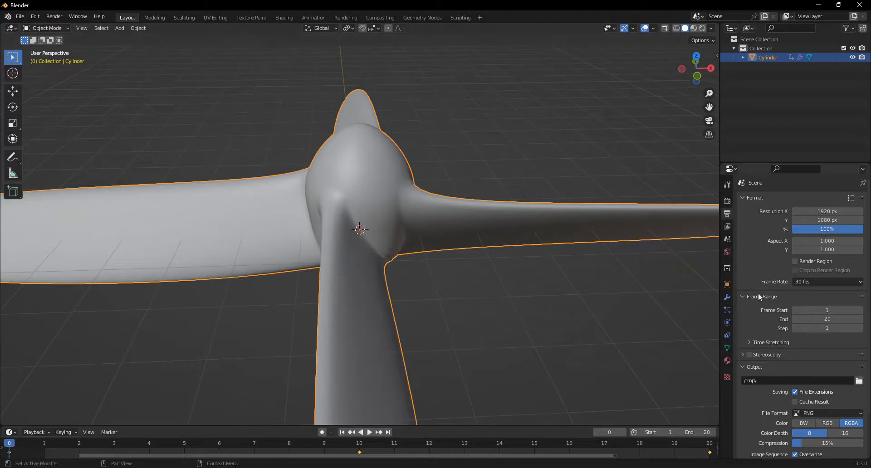
pyautogui.click(727, 200)
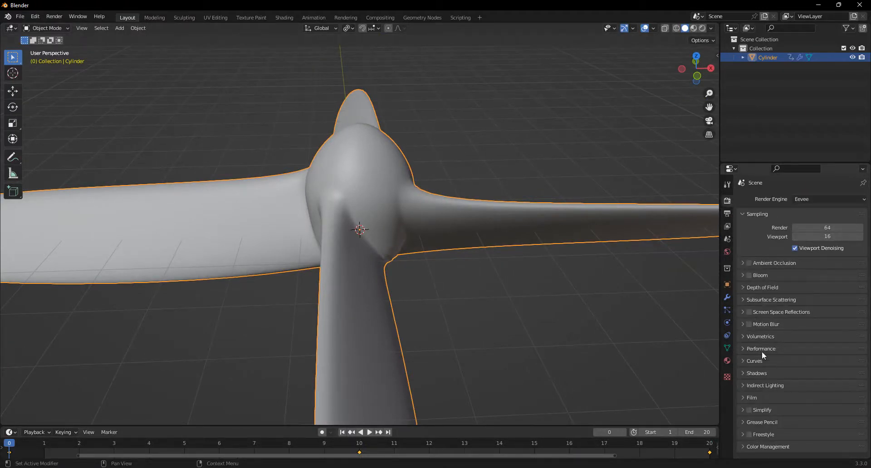
pyautogui.click(749, 324)
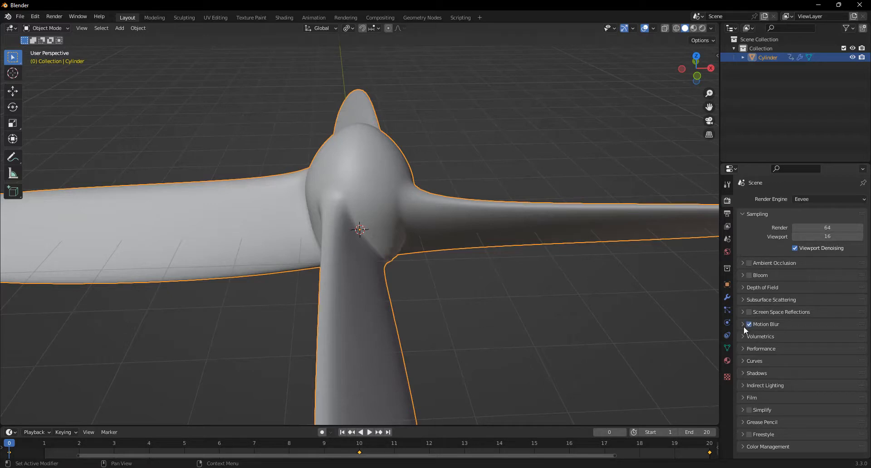
pyautogui.click(743, 323)
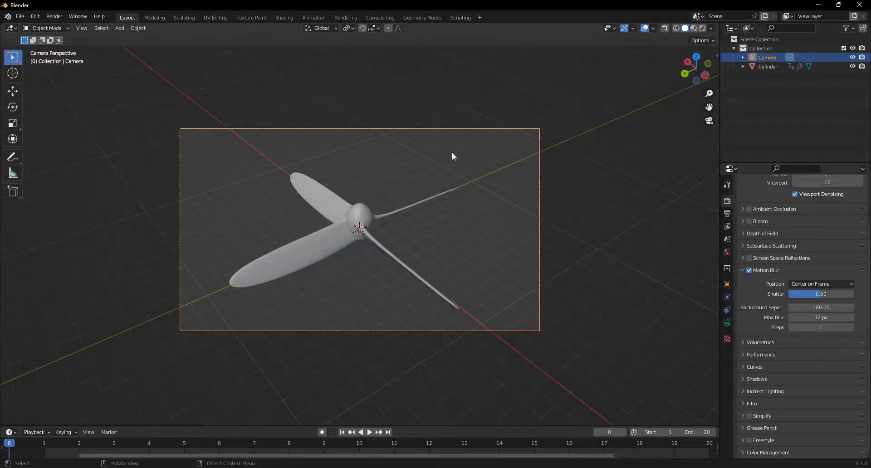
# - Add a Sun light to the propeller scene from the Add menu
pyautogui.click(119, 28)
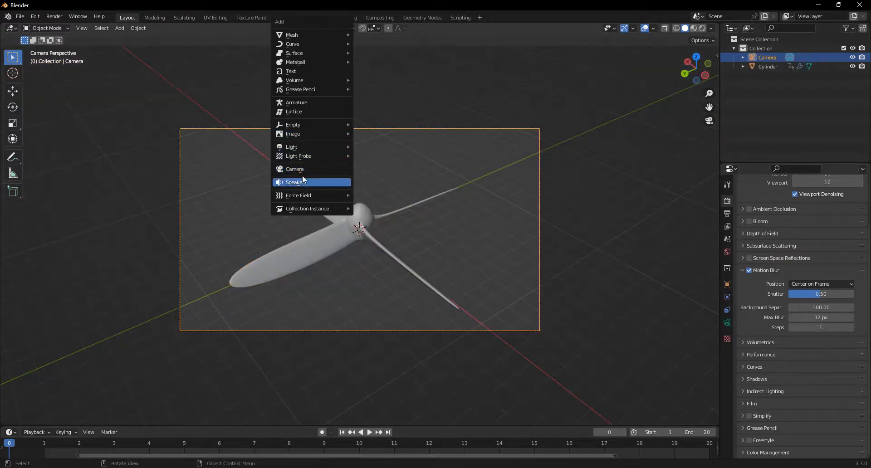
pyautogui.moveTo(291, 147)
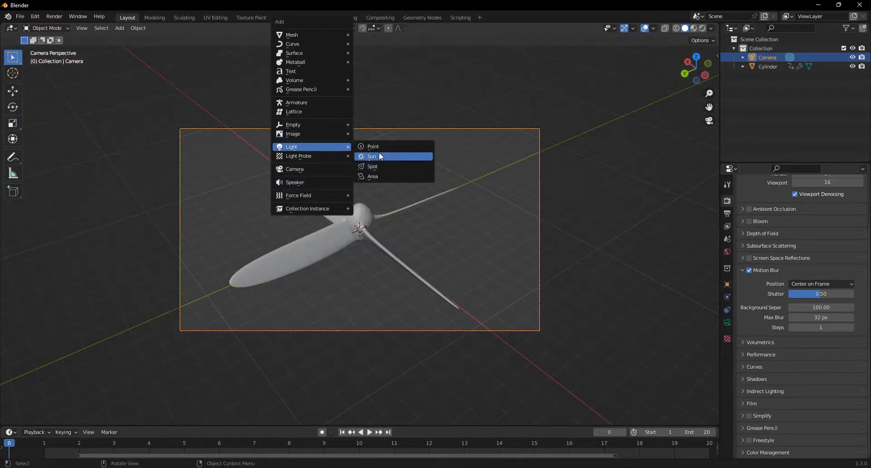
pyautogui.click(372, 156)
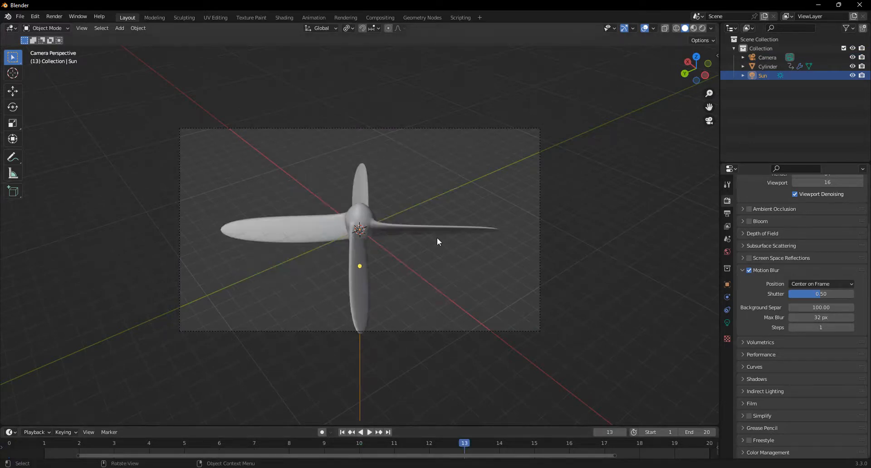
# - Raise the shutter slider and check the propeller blur in a test render
pyautogui.press('F12')
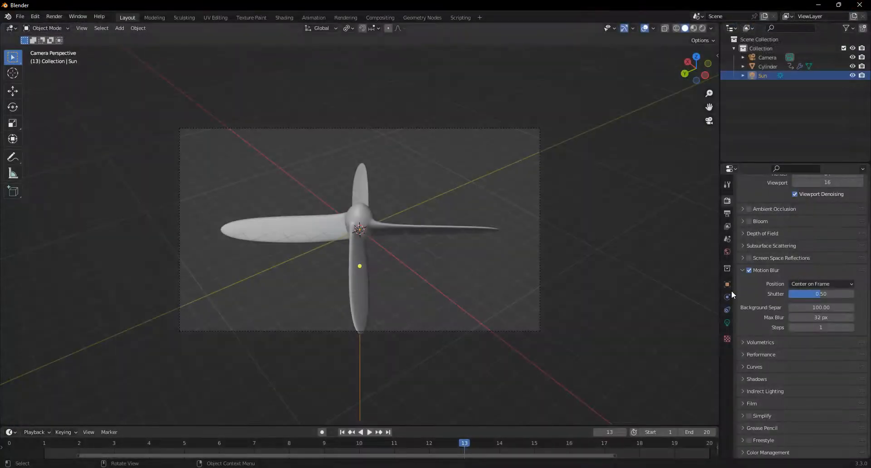
pyautogui.click(820, 294)
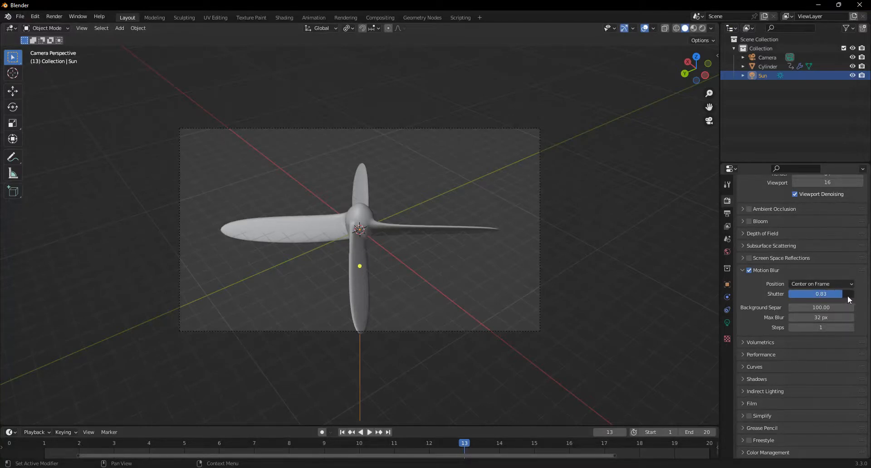
pyautogui.press('F12')
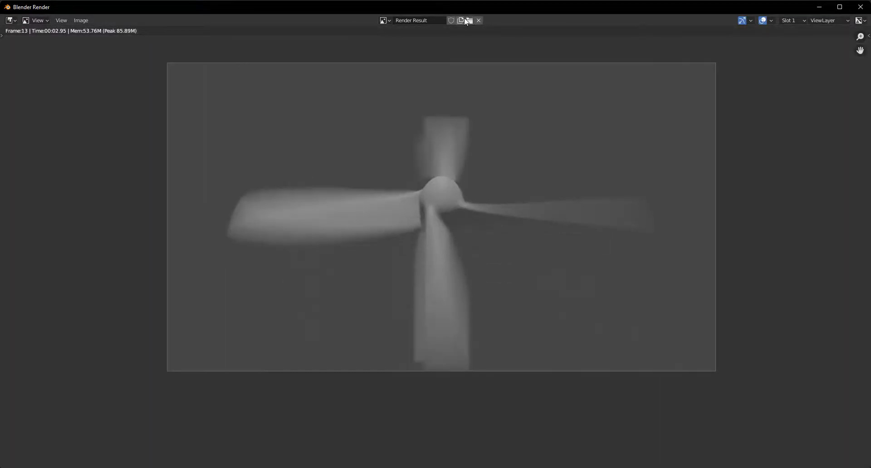
pyautogui.click(479, 21)
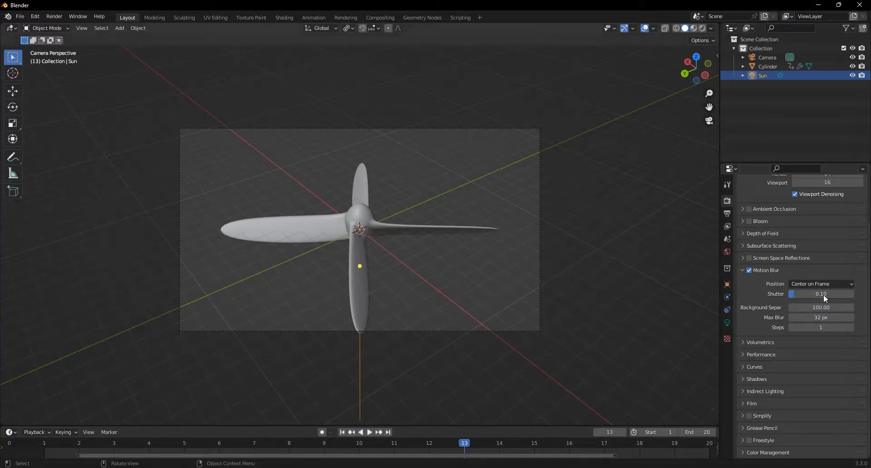
# - Render again, then set the motion blur shutter to exactly 0.70
pyautogui.press('F12')
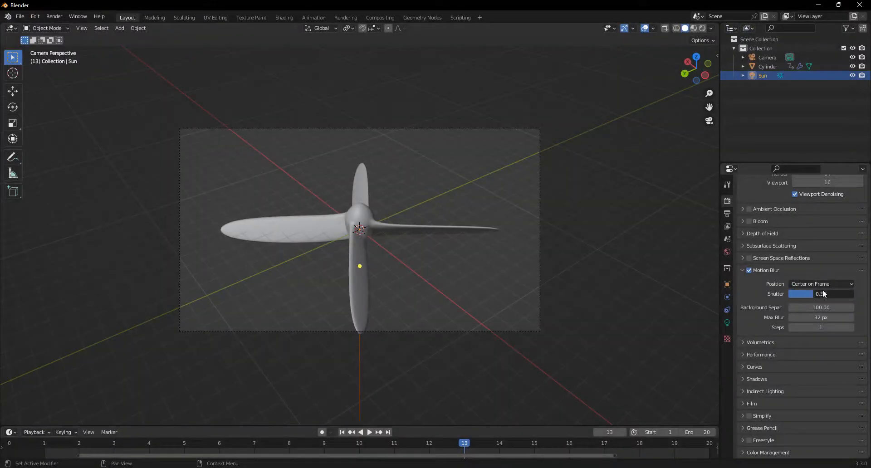
pyautogui.click(821, 294)
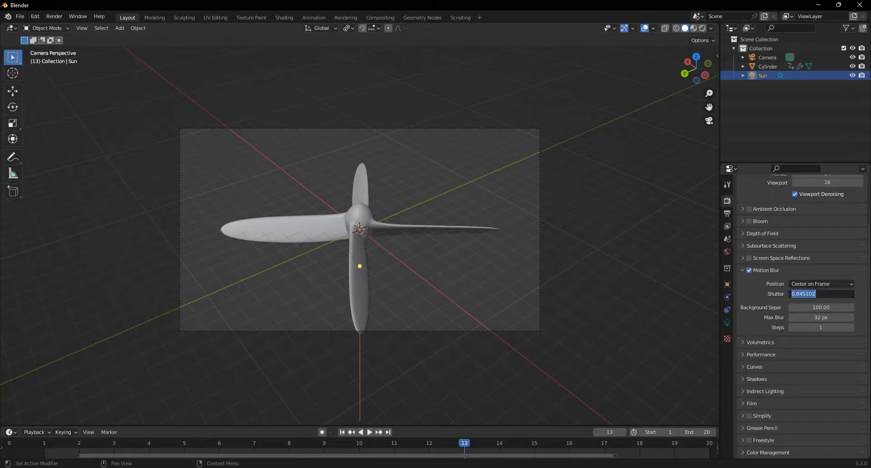
pyautogui.write('0.70')
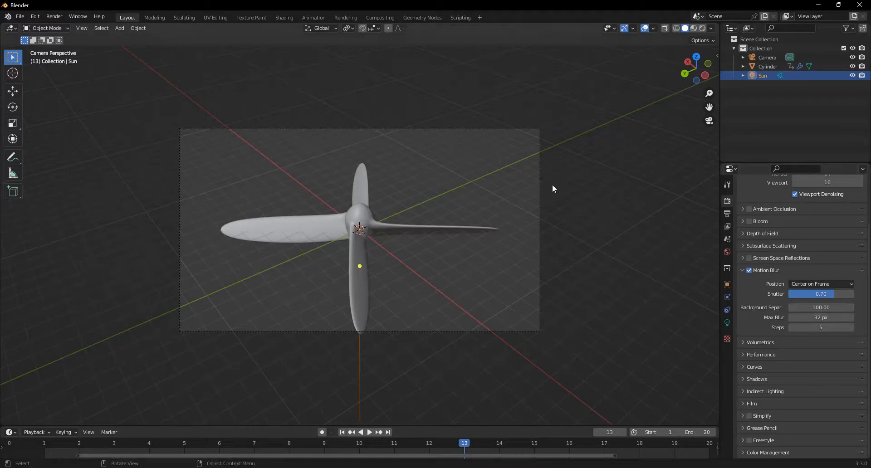
# - Render a test frame with motion blur steps at 5
pyautogui.press('F12')
pyautogui.write('2')
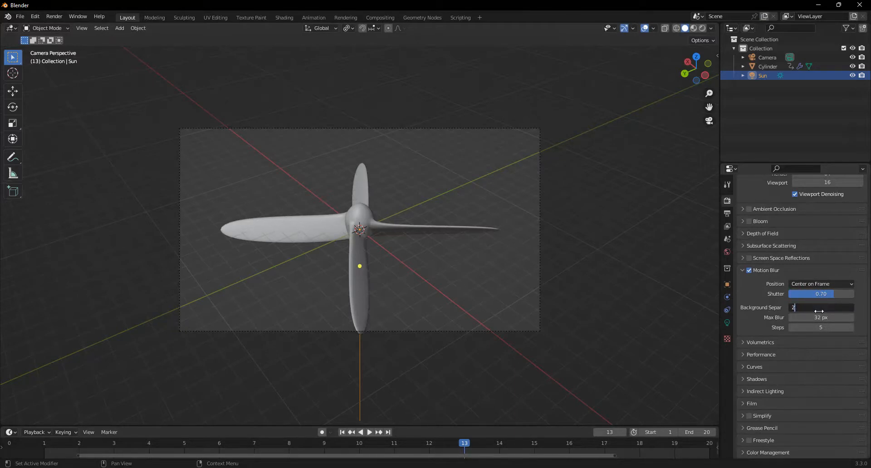
# - Set the world background colour to black and render a test frame
pyautogui.click(727, 251)
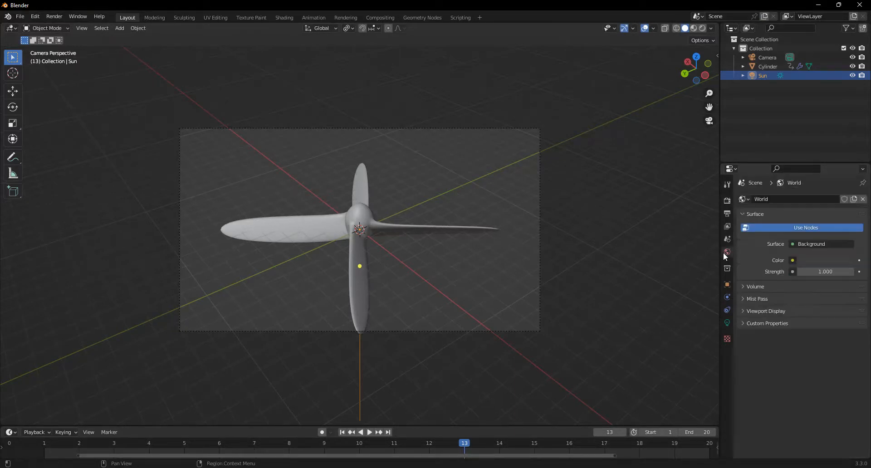
pyautogui.click(798, 260)
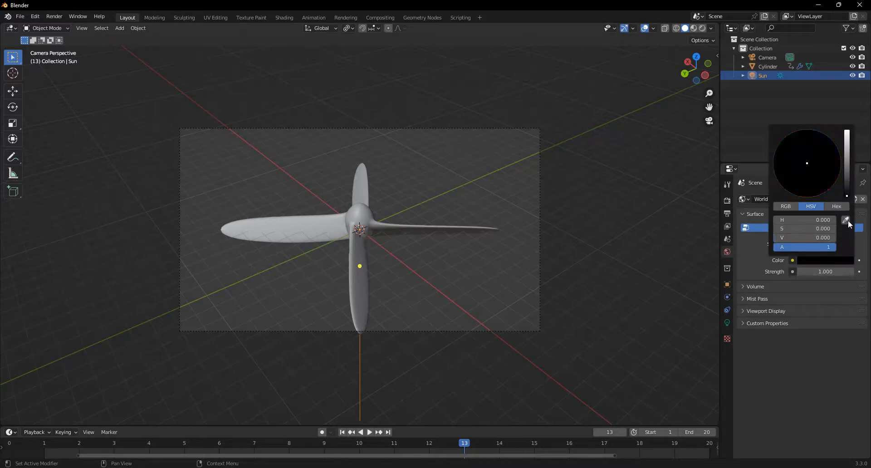
pyautogui.click(499, 187)
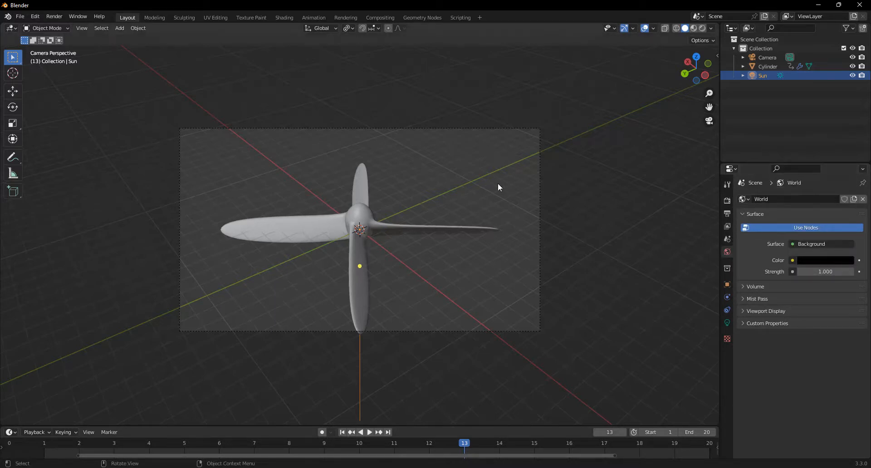
pyautogui.press('F12')
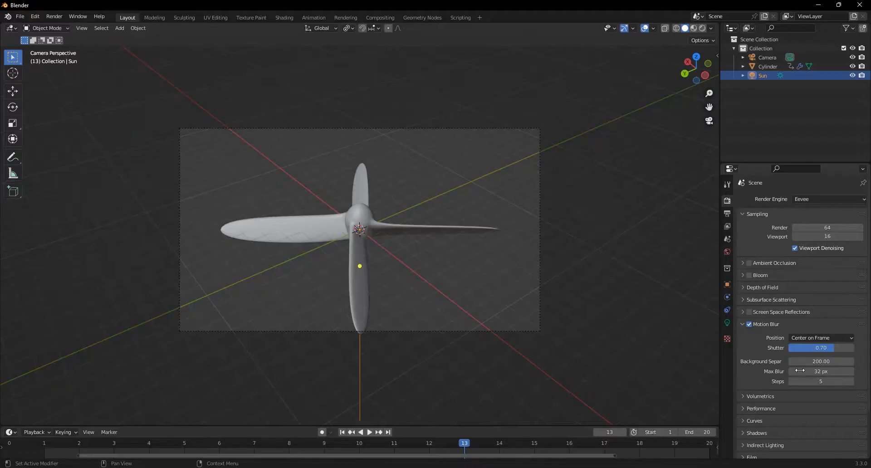
# - Set Max Blur to 50 px and motion blur Steps to 20
pyautogui.click(820, 372)
pyautogui.write('92')
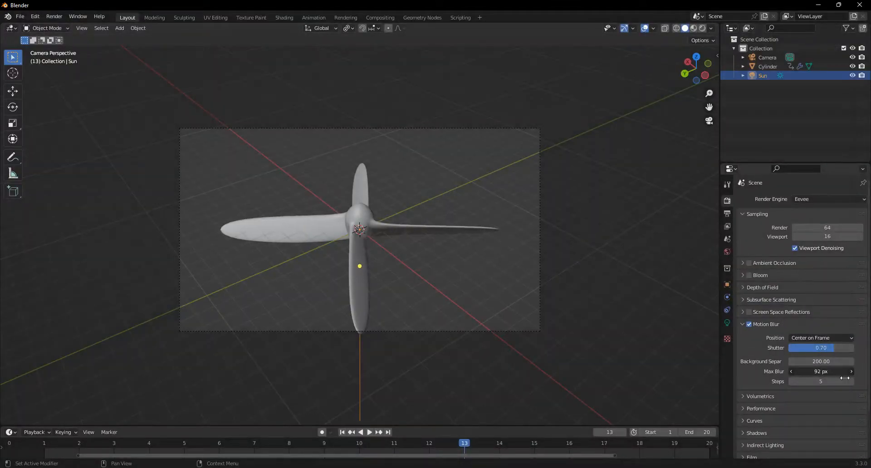
pyautogui.click(820, 371)
pyautogui.write('50')
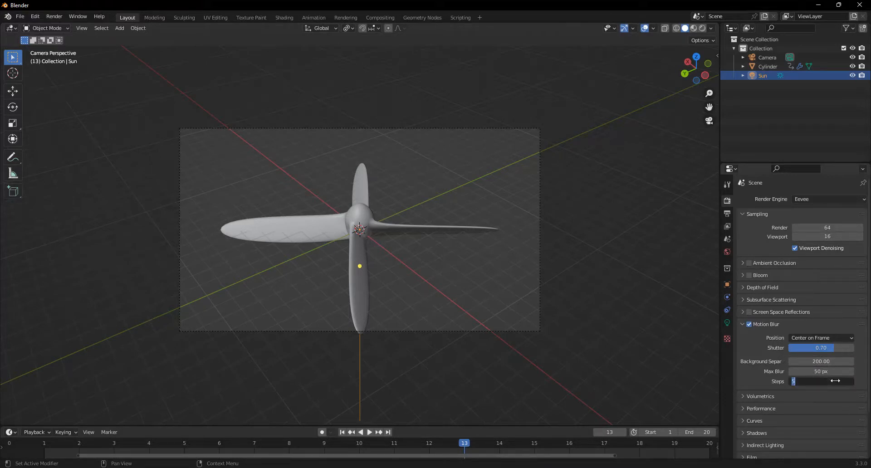
pyautogui.write('20')
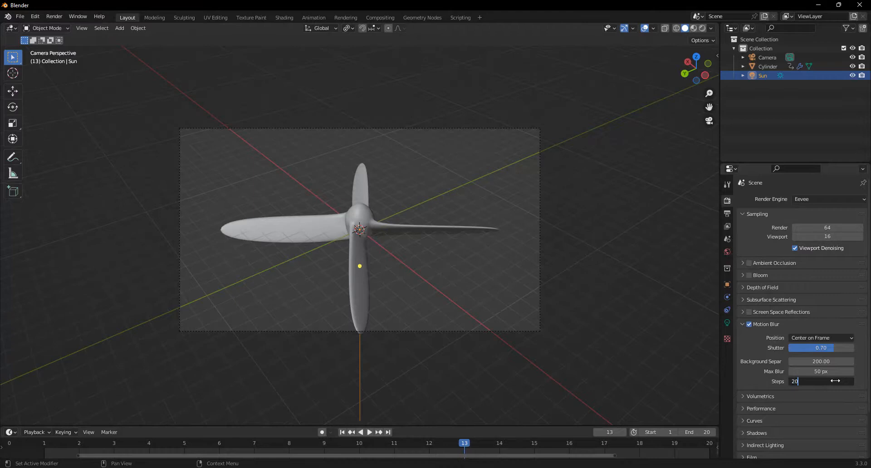